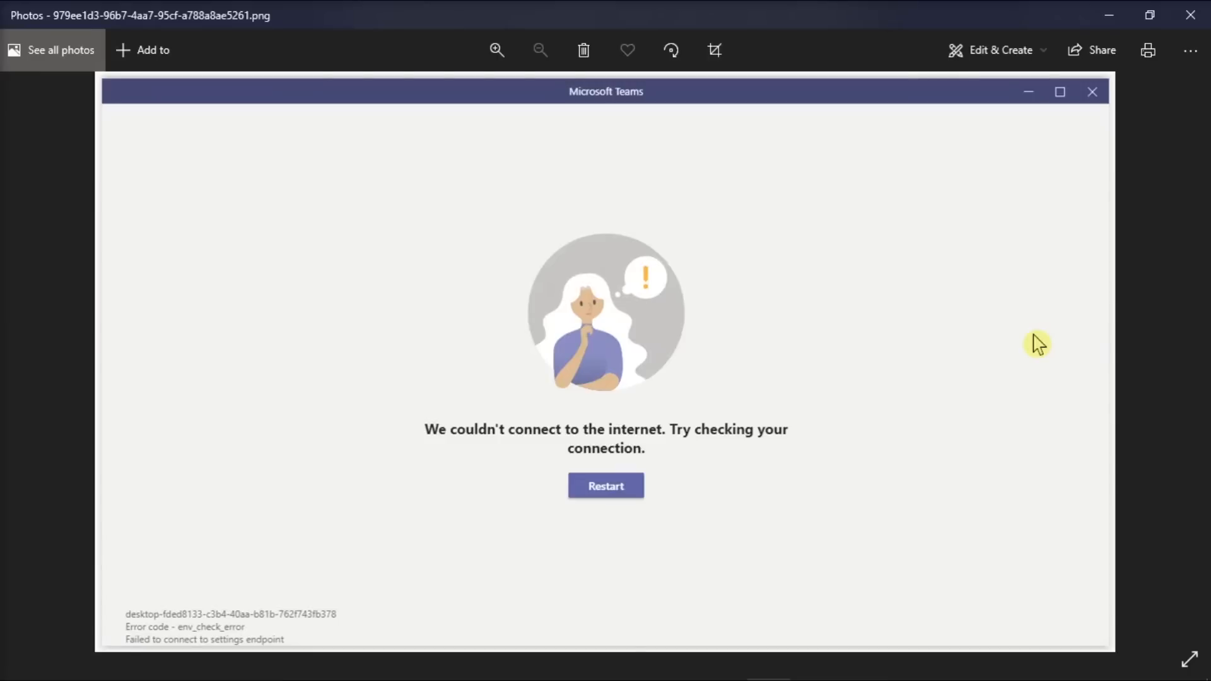
mouse_move(971, 345)
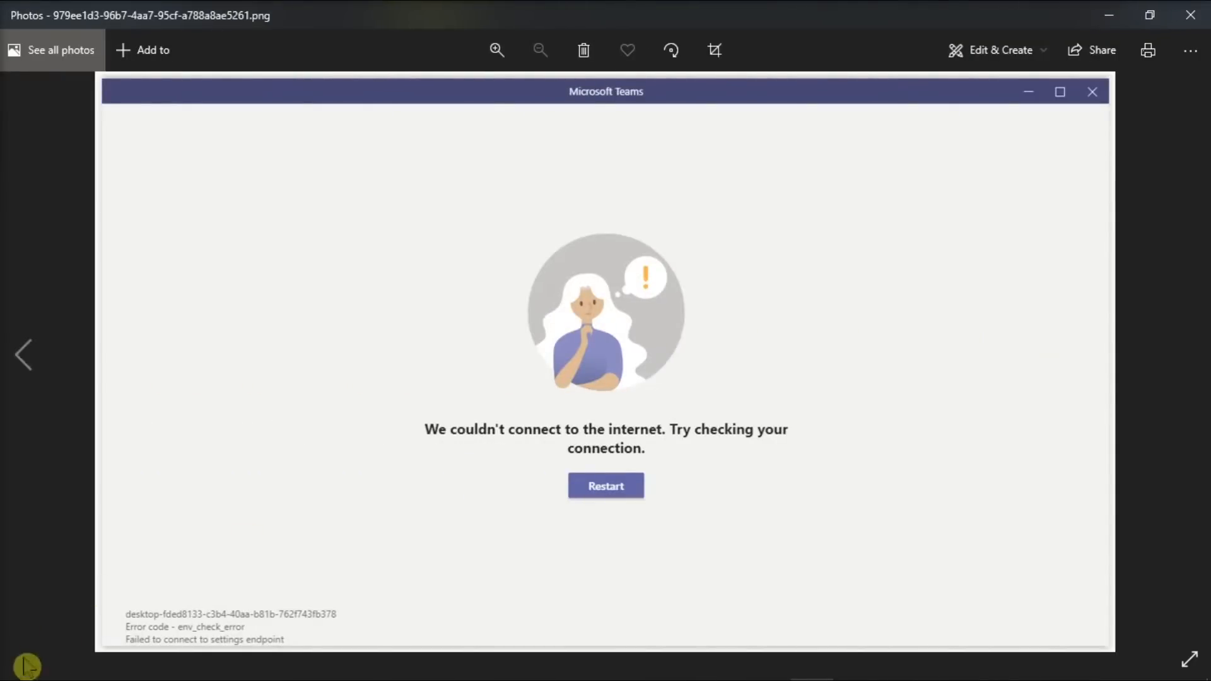
Step: Reach Additional troubleshooters via Start, Settings, Update & Security, Troubleshoot
left_click(21, 662)
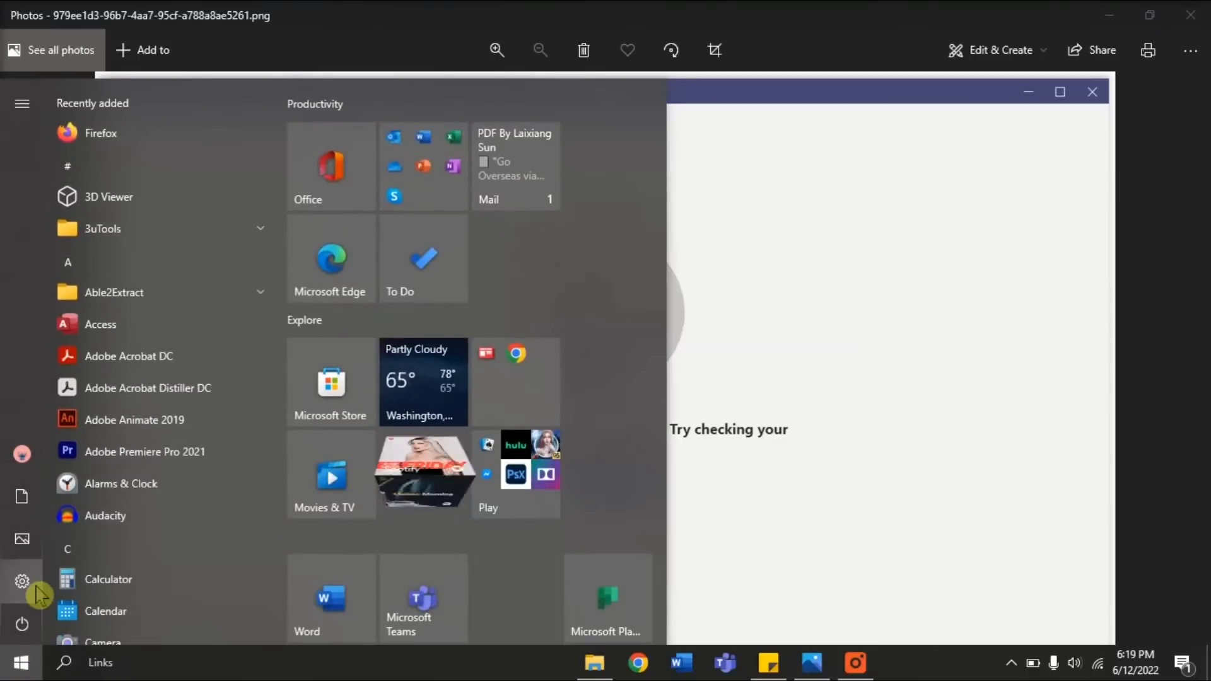
left_click(21, 580)
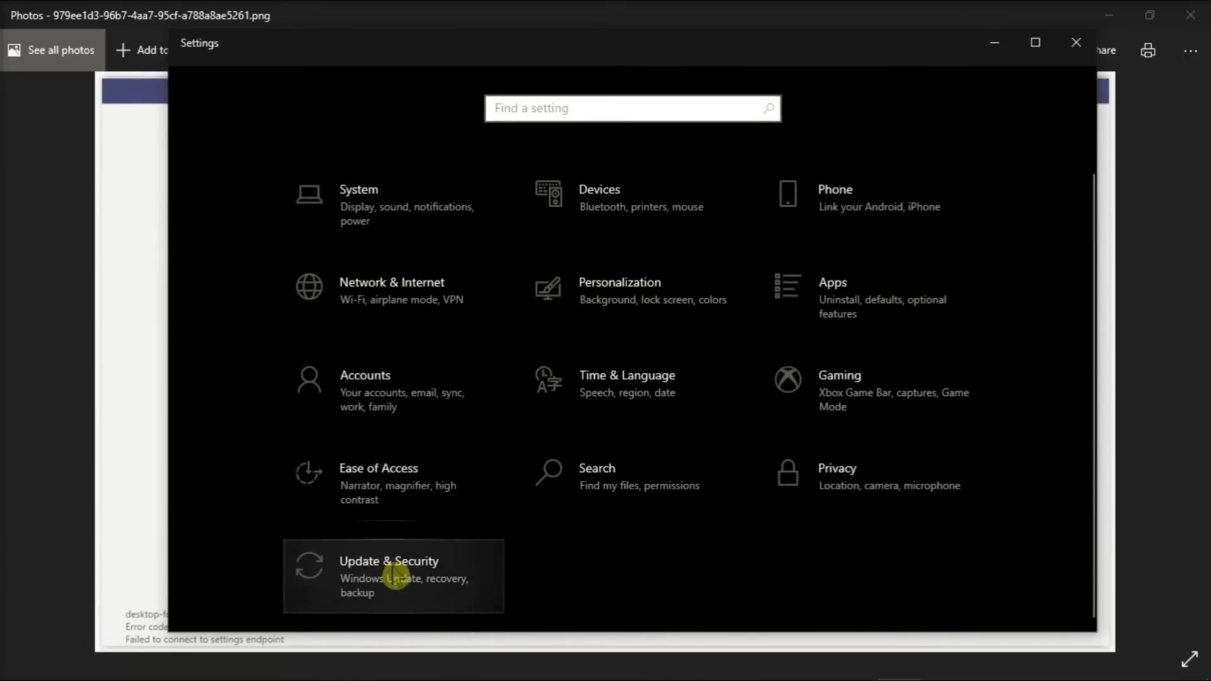
left_click(389, 575)
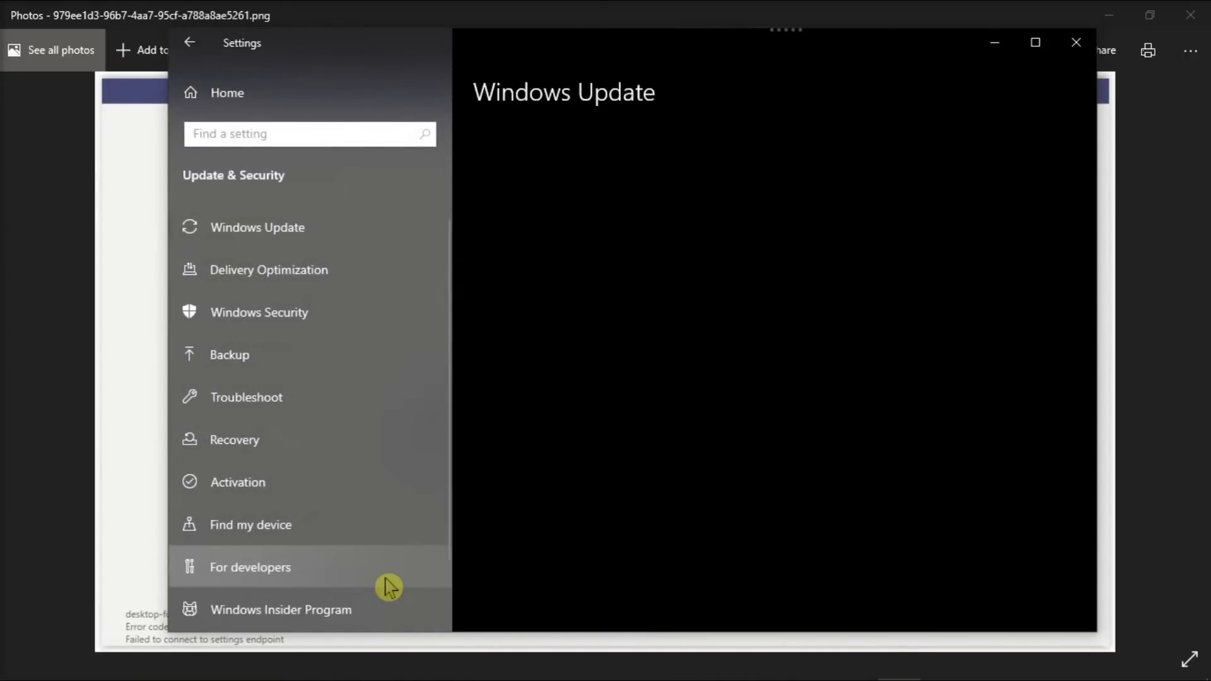
left_click(246, 398)
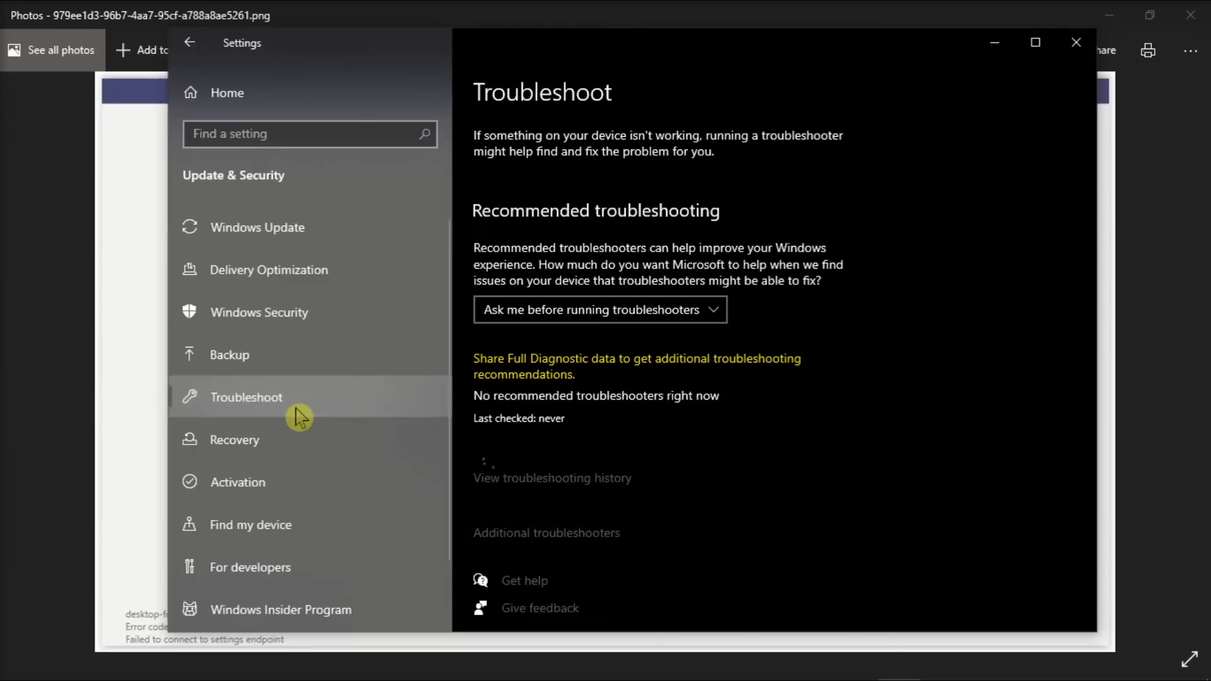
scroll("down", 3)
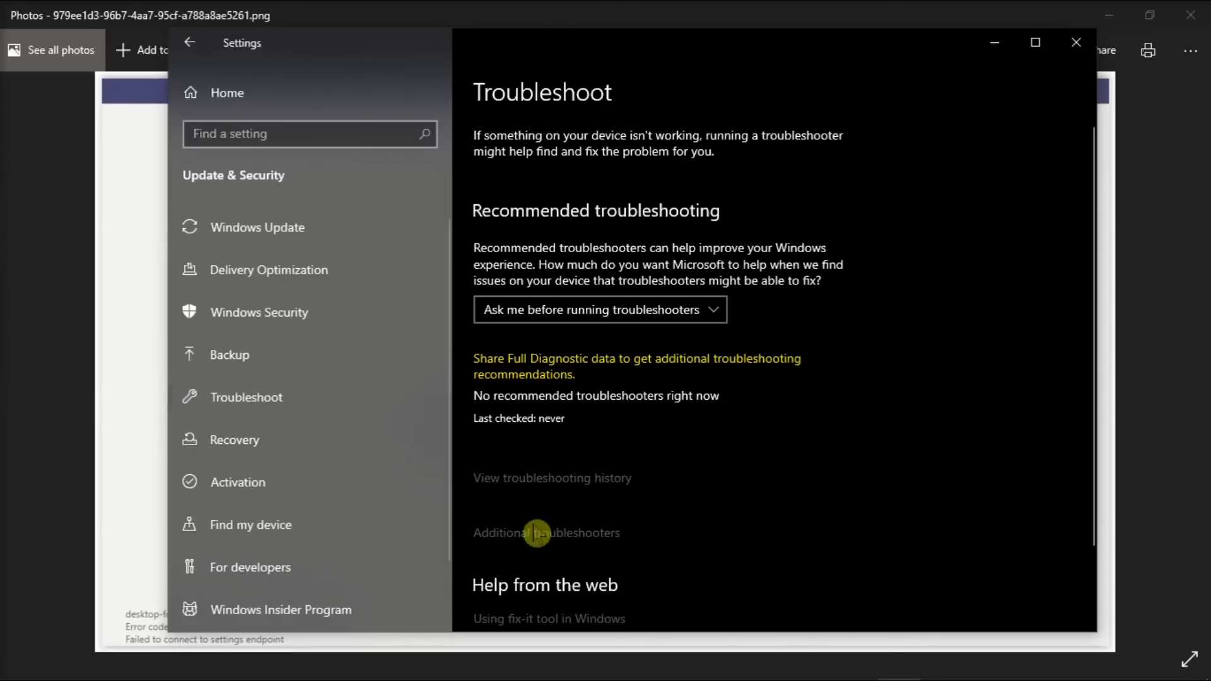
left_click(545, 532)
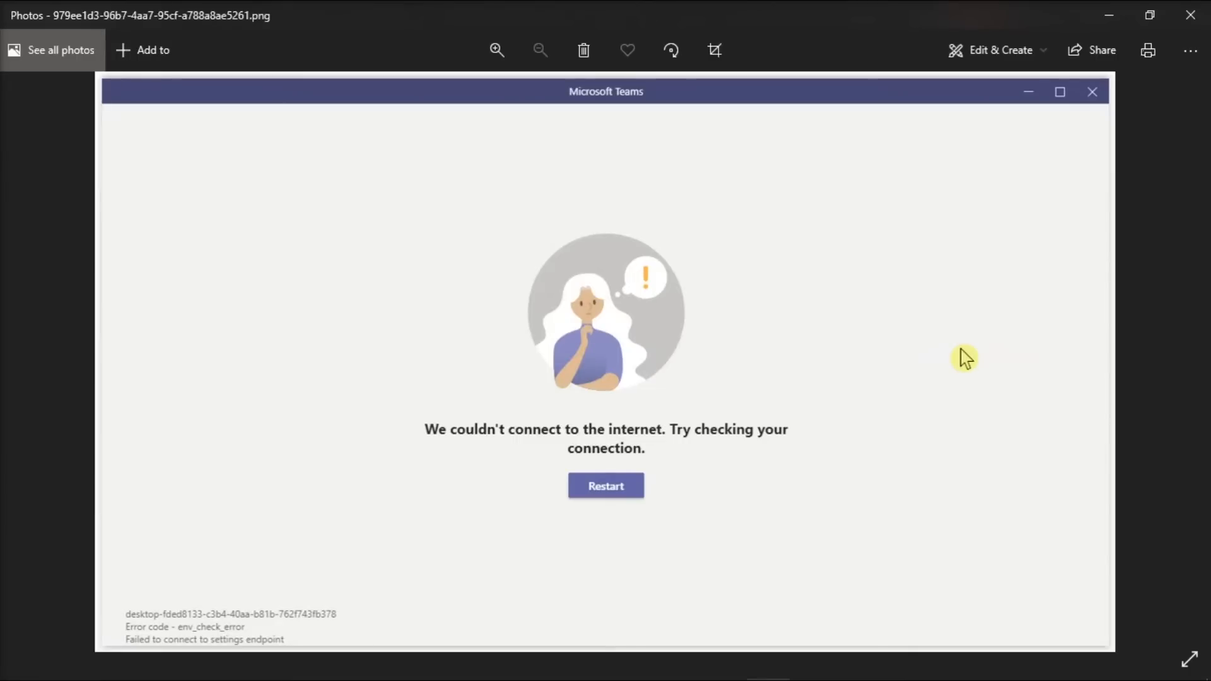
mouse_move(946, 425)
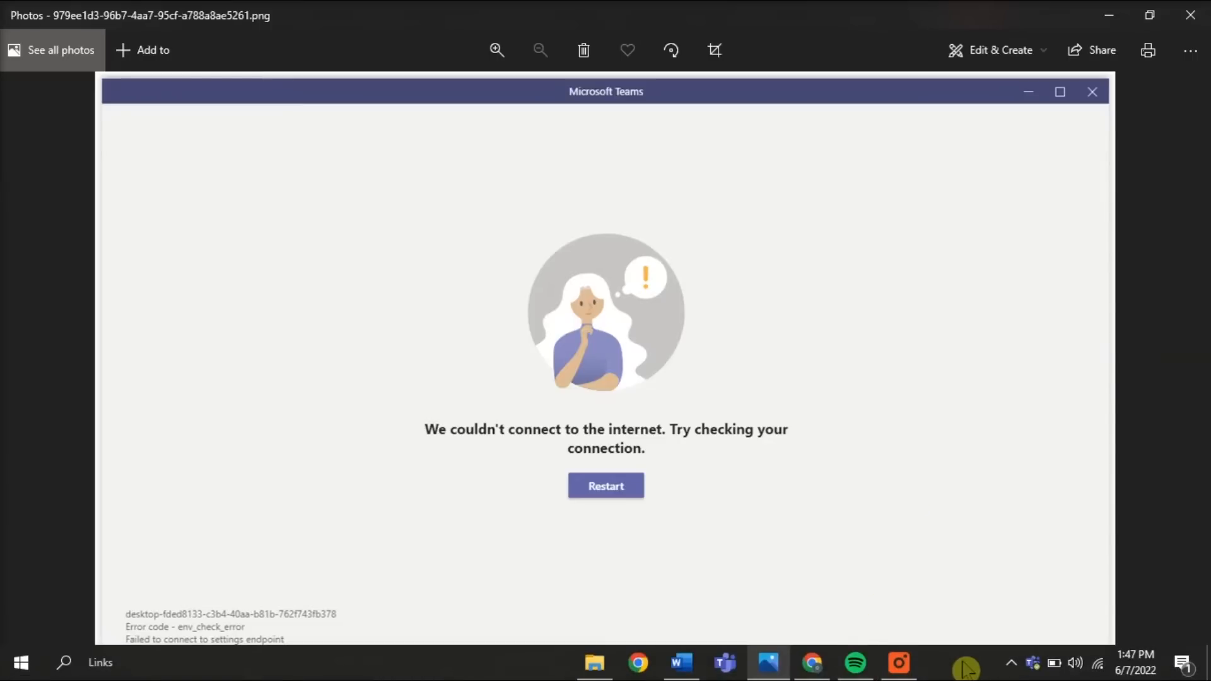
Step: Launch Task Manager from the taskbar, show more details and end Microsoft Word and Google Chrome
right_click(965, 663)
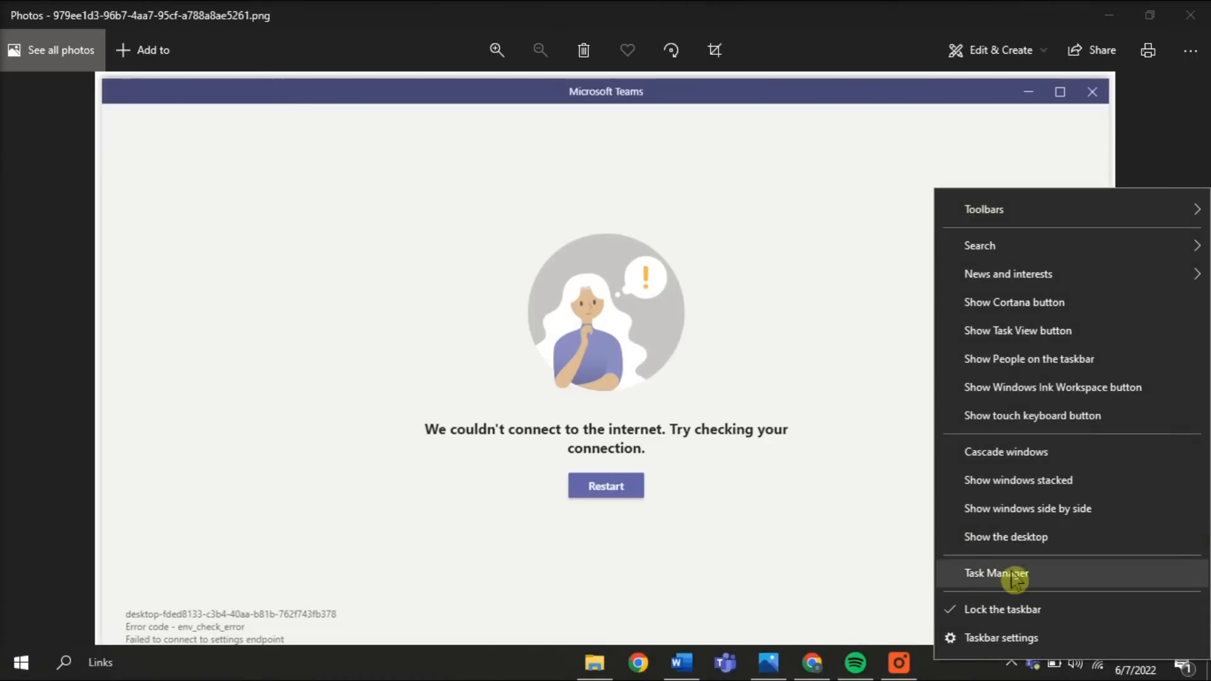
left_click(997, 573)
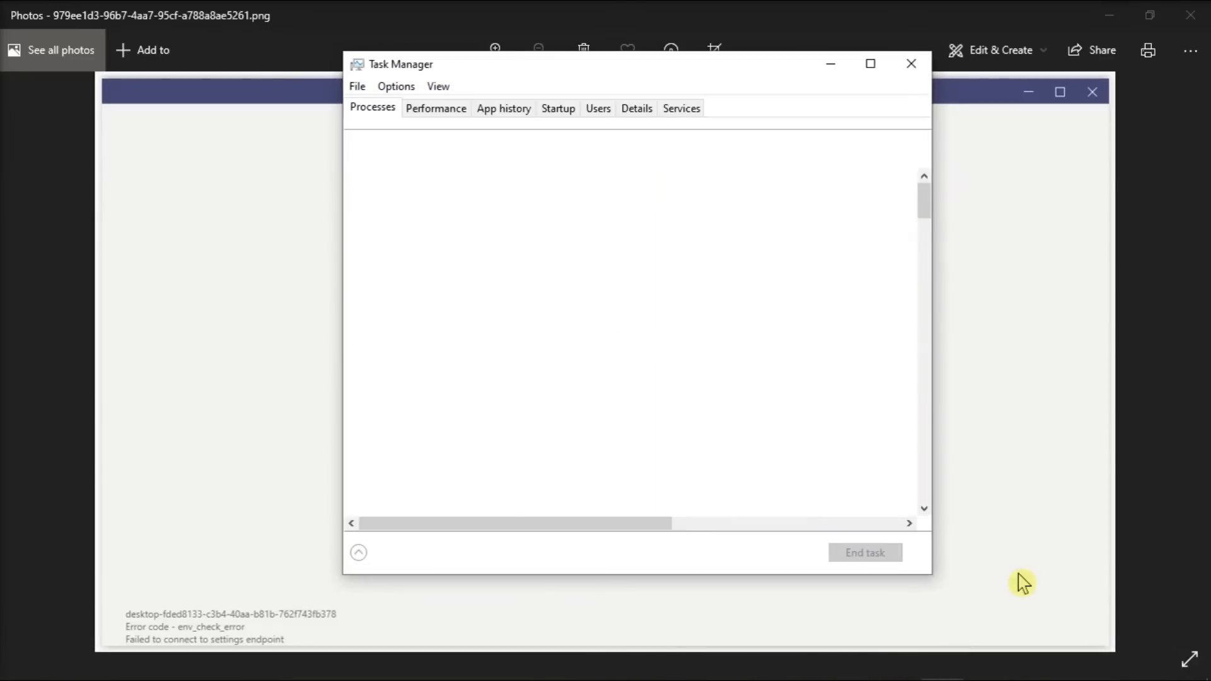
left_click(357, 553)
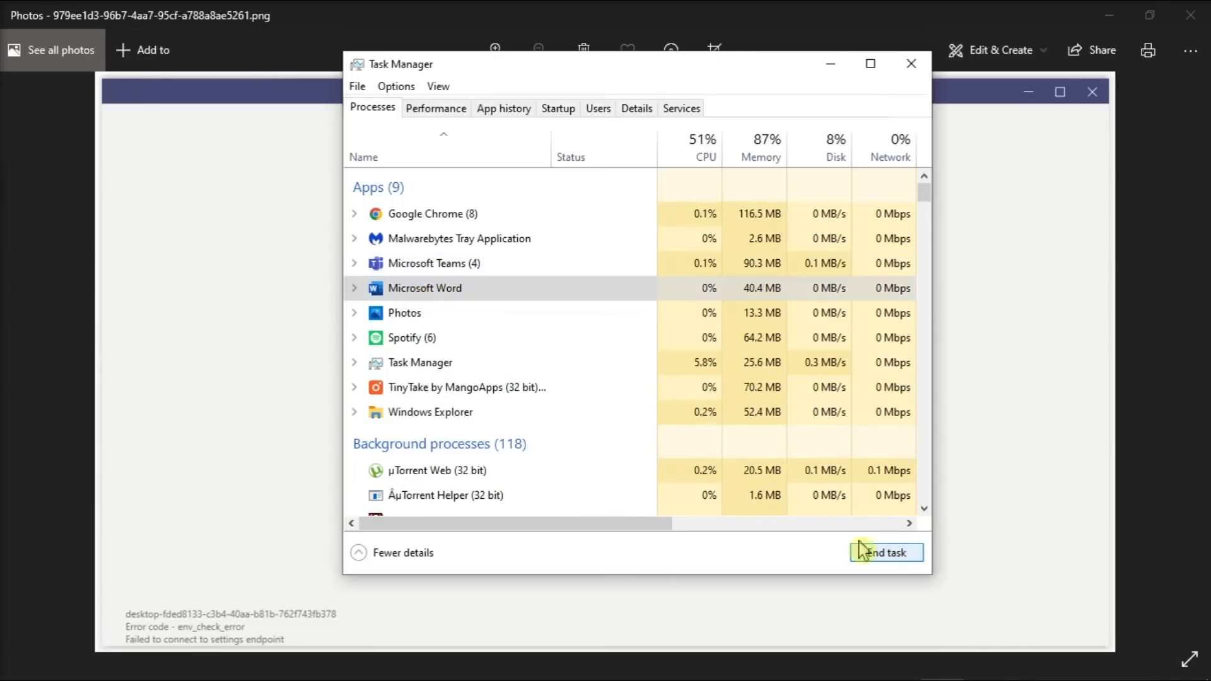
left_click(885, 553)
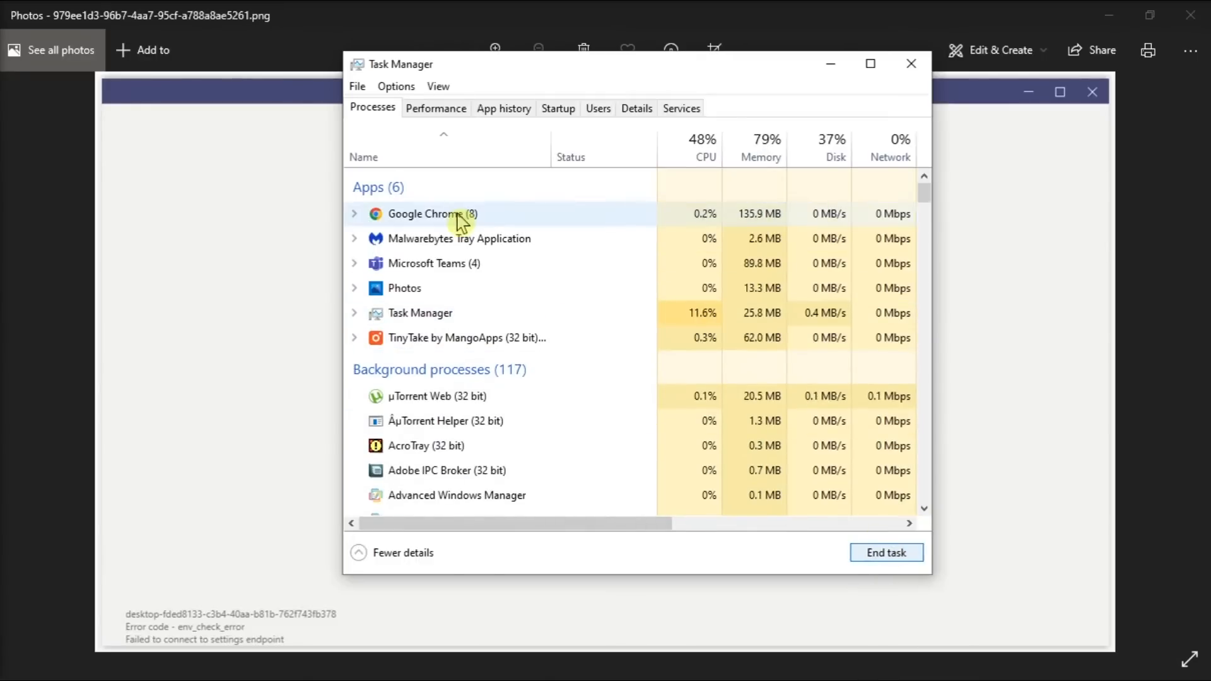
left_click(886, 553)
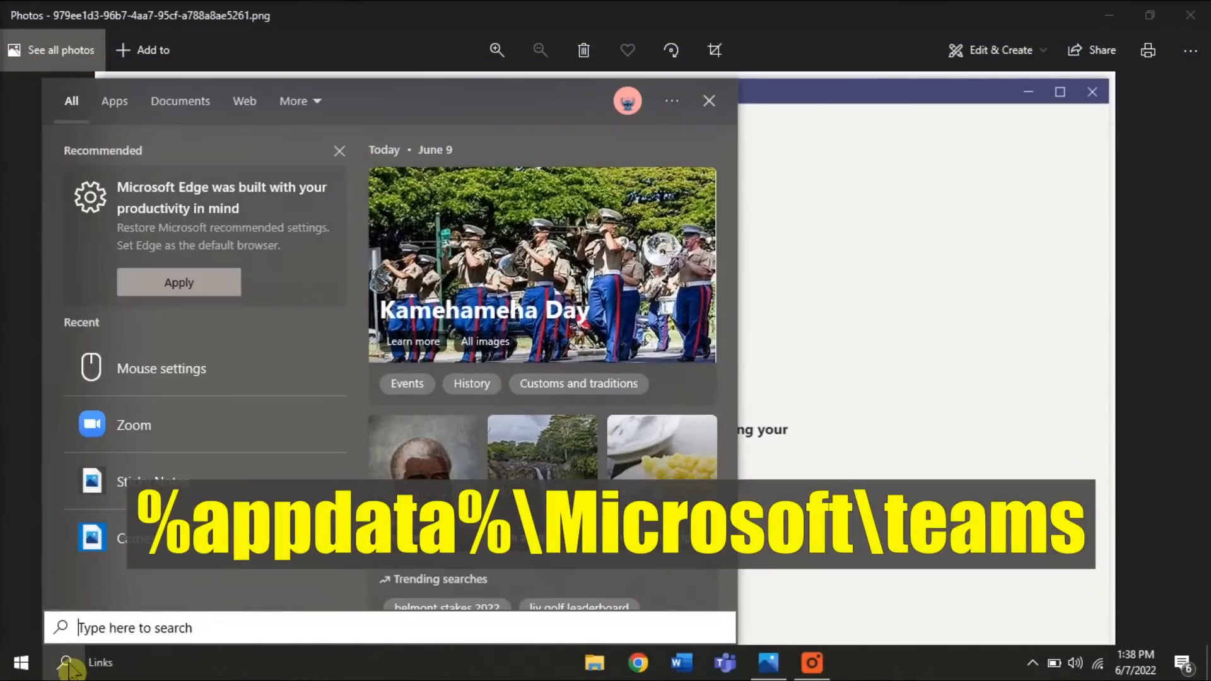
Step: Go to the %appdata% Microsoft Teams folder and delete all its cache contents
type("%appdata")
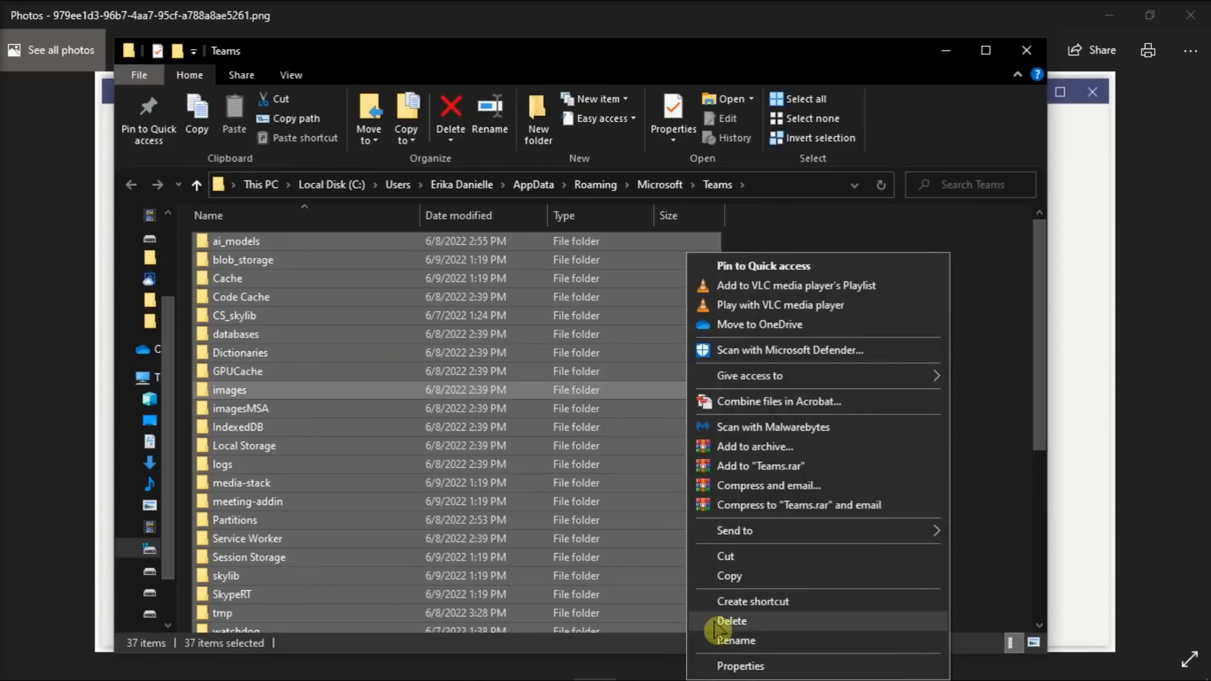
left_click(730, 621)
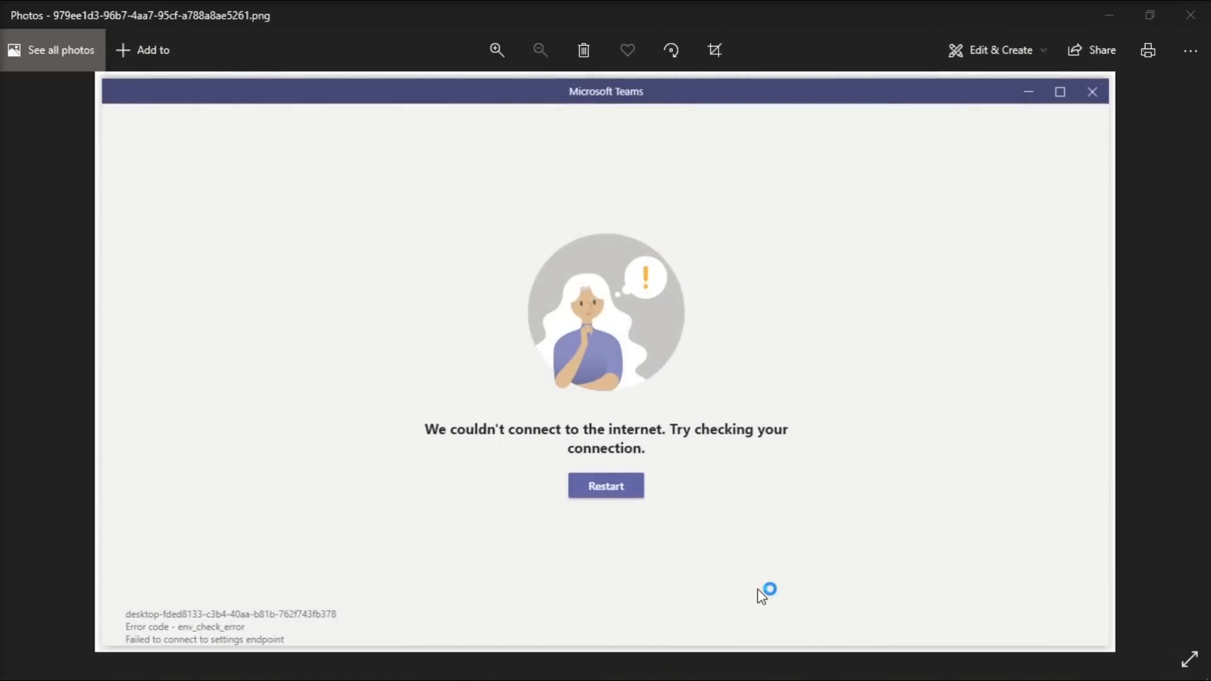
Step: Bring up the Win+X power-user quick-link menu
left_click(605, 486)
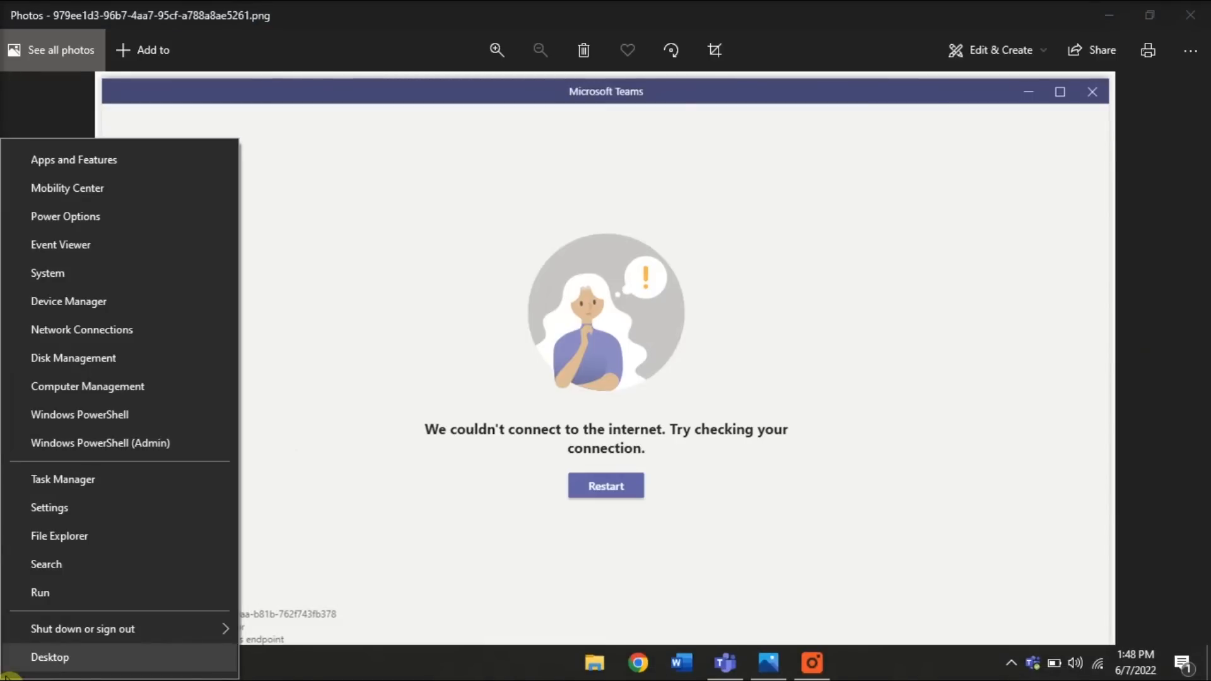
mouse_move(73, 160)
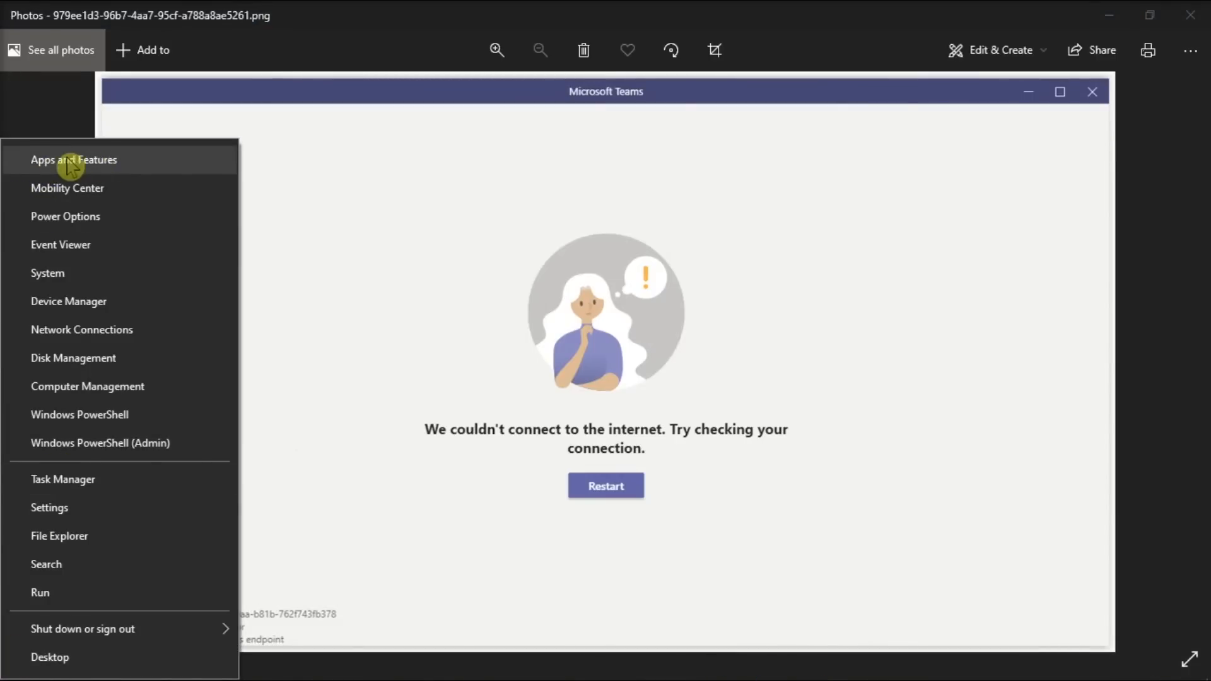
Step: In Apps & features, modify Microsoft Office LTSC Professional Plus 2021 and run Quick Repair
left_click(73, 160)
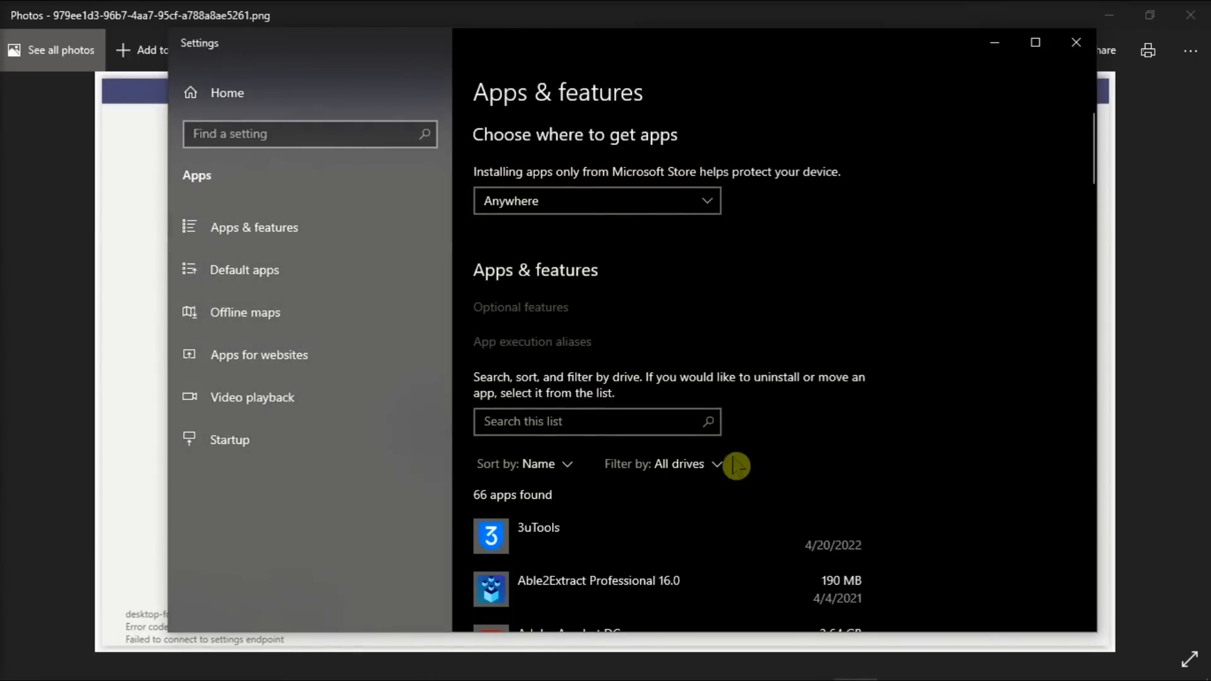
scroll("down", 3)
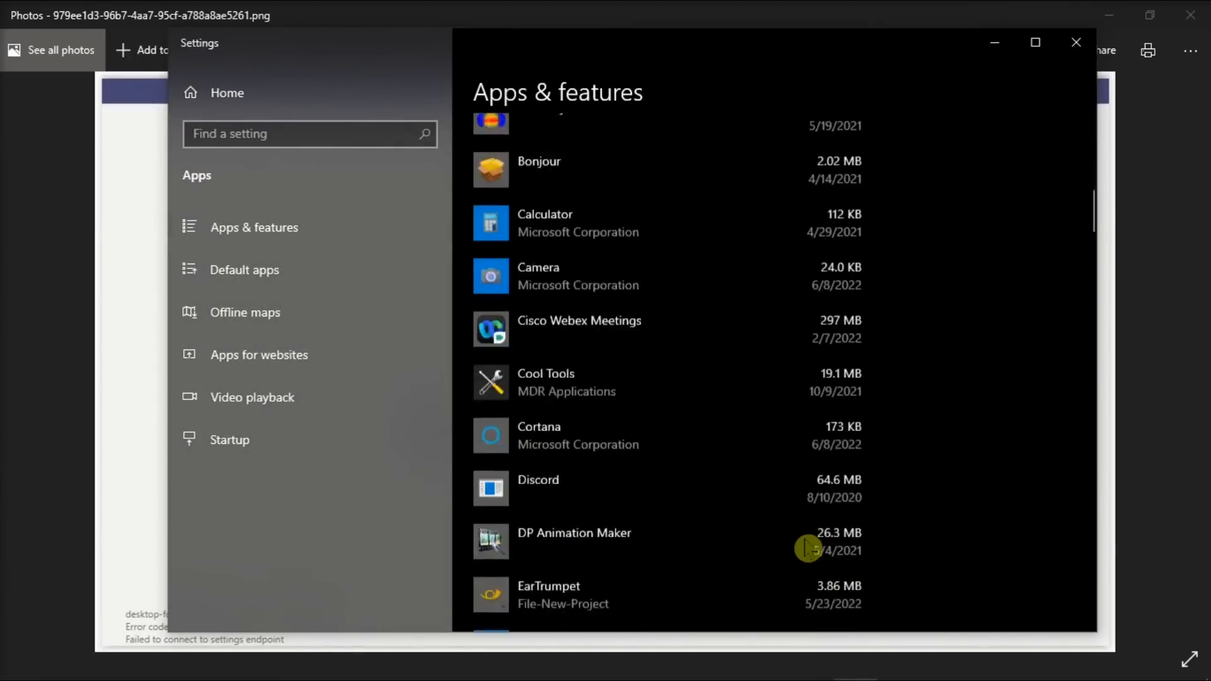
scroll("down", 3)
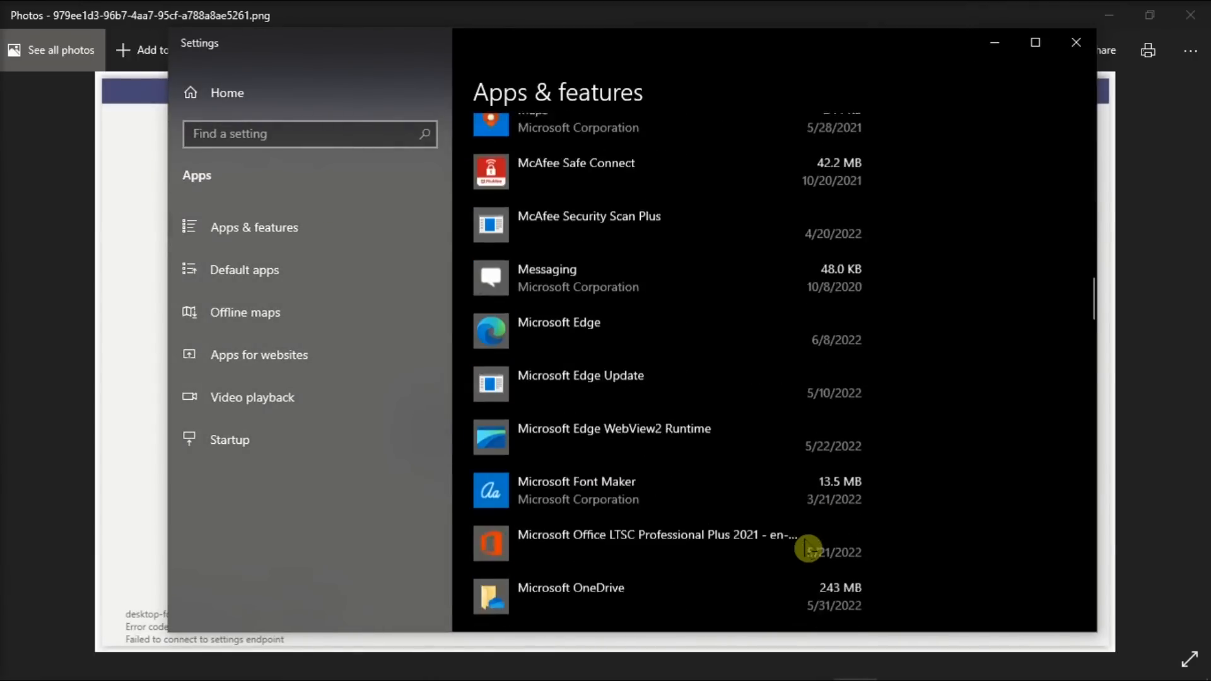
left_click(652, 535)
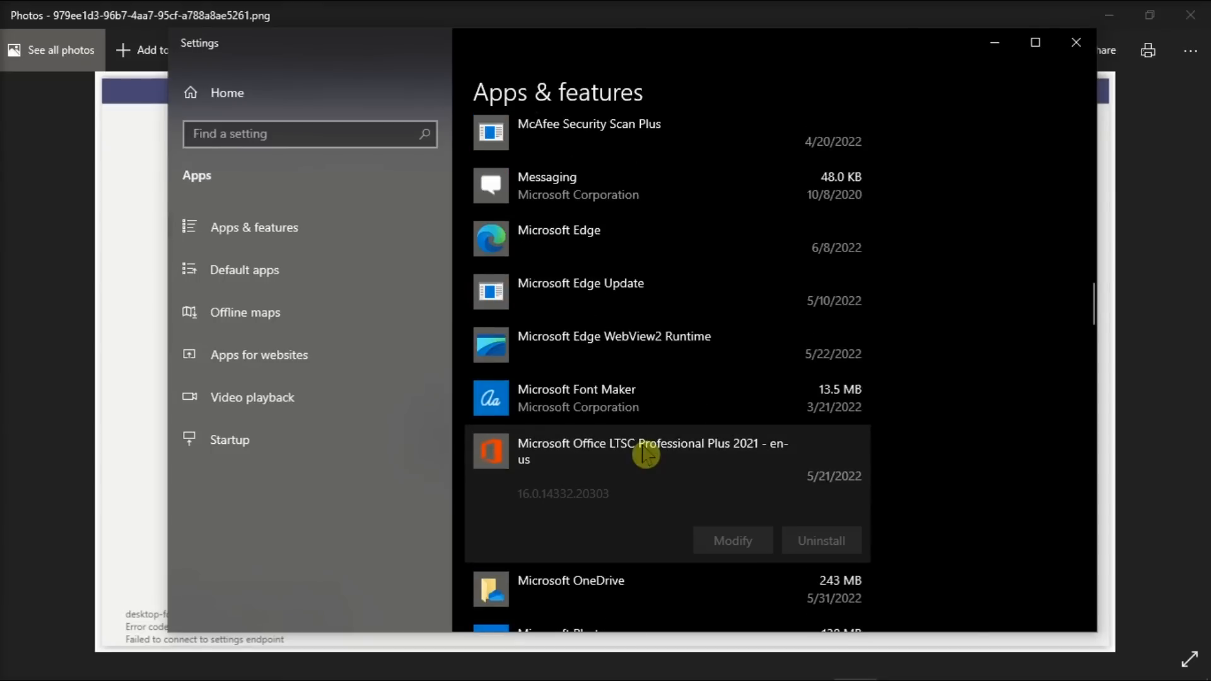
left_click(732, 540)
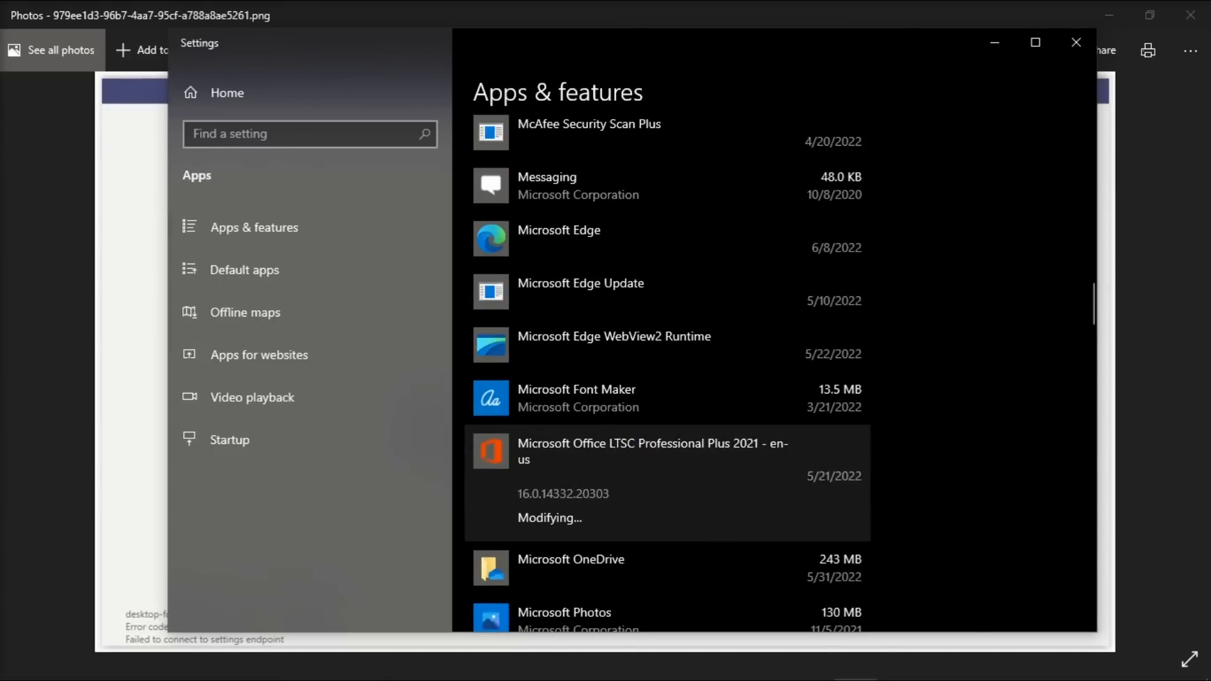
left_click(731, 540)
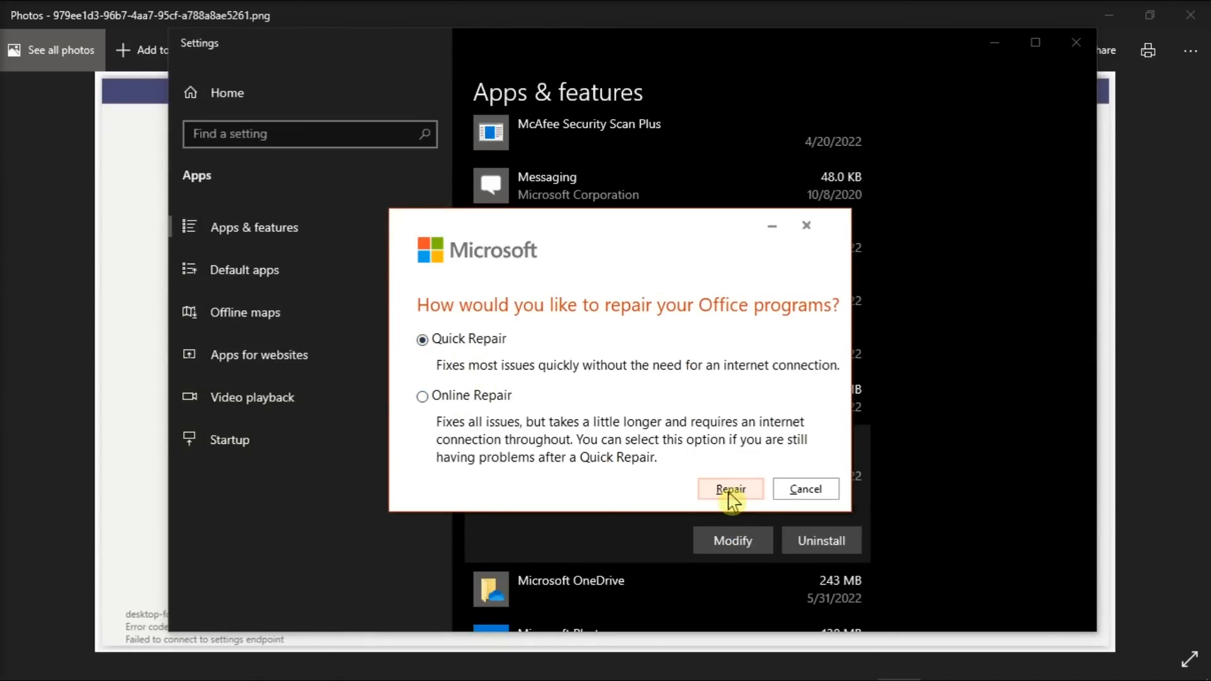
left_click(731, 489)
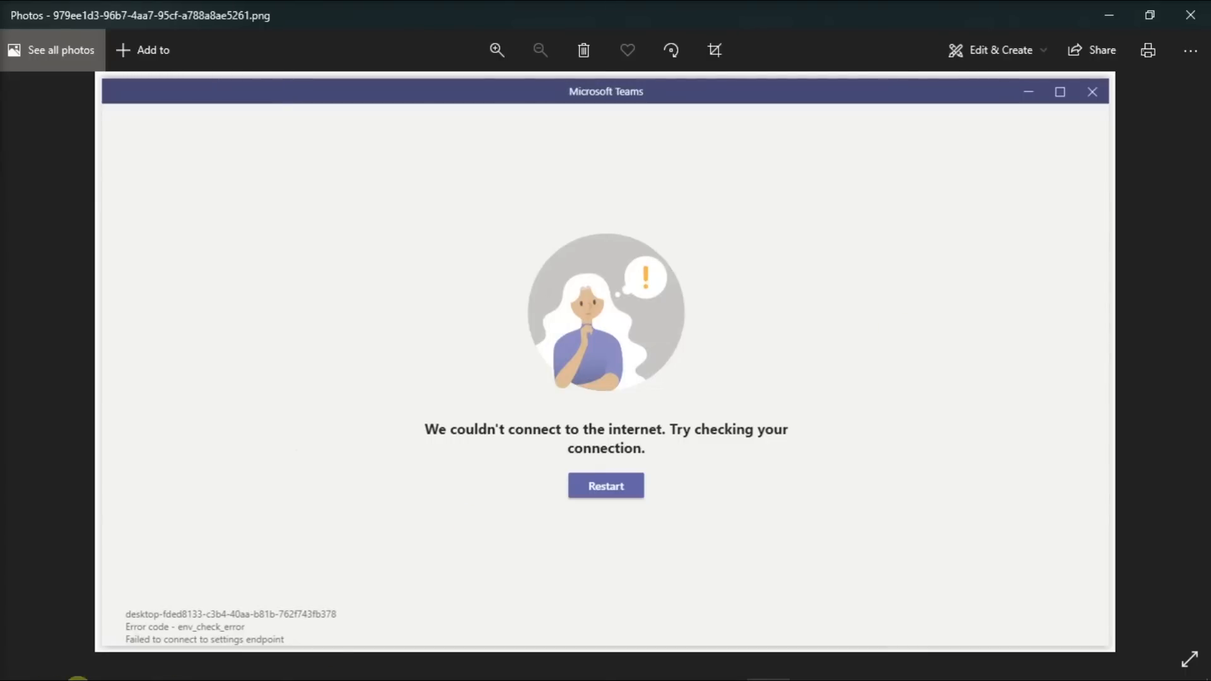
Step: Search 'teams' from Start and bring up the Microsoft Teams context menu to uninstall it
left_click(16, 662)
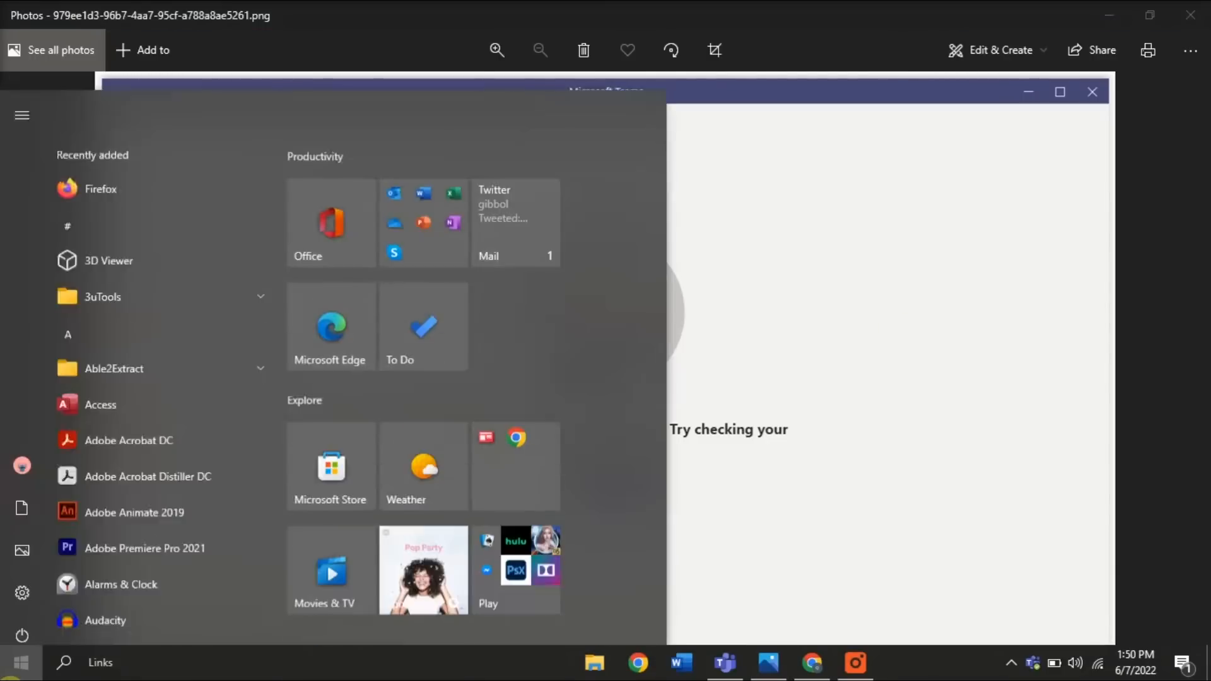
type("teams")
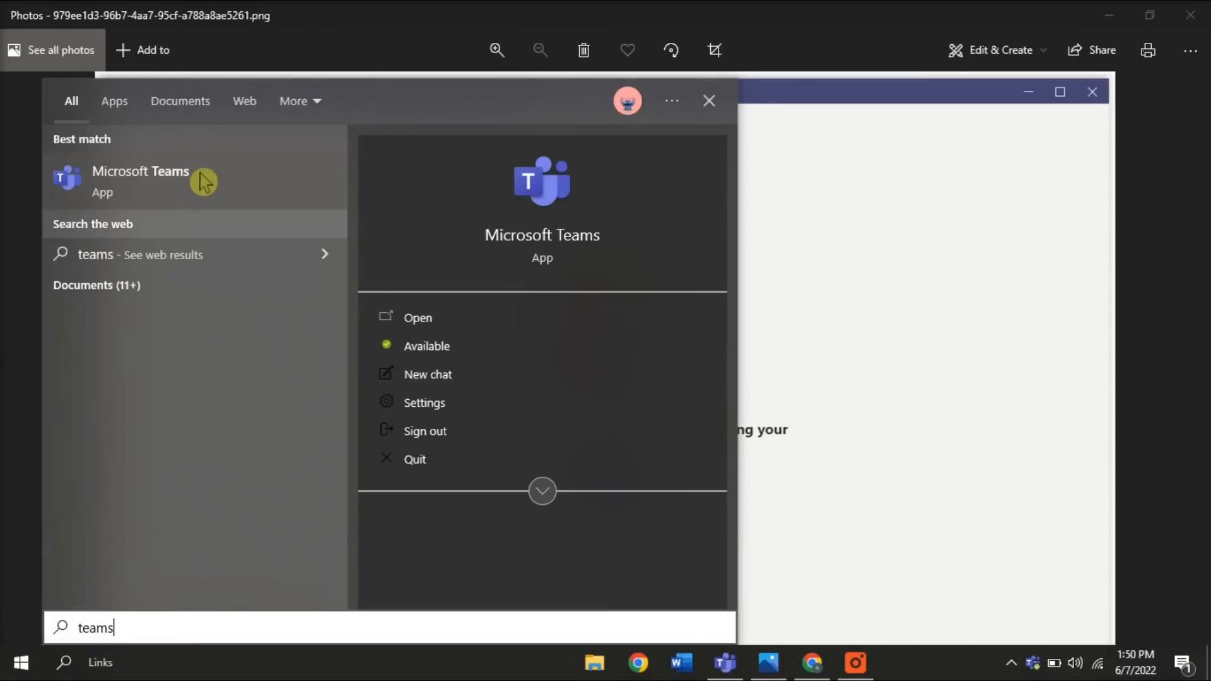
right_click(140, 178)
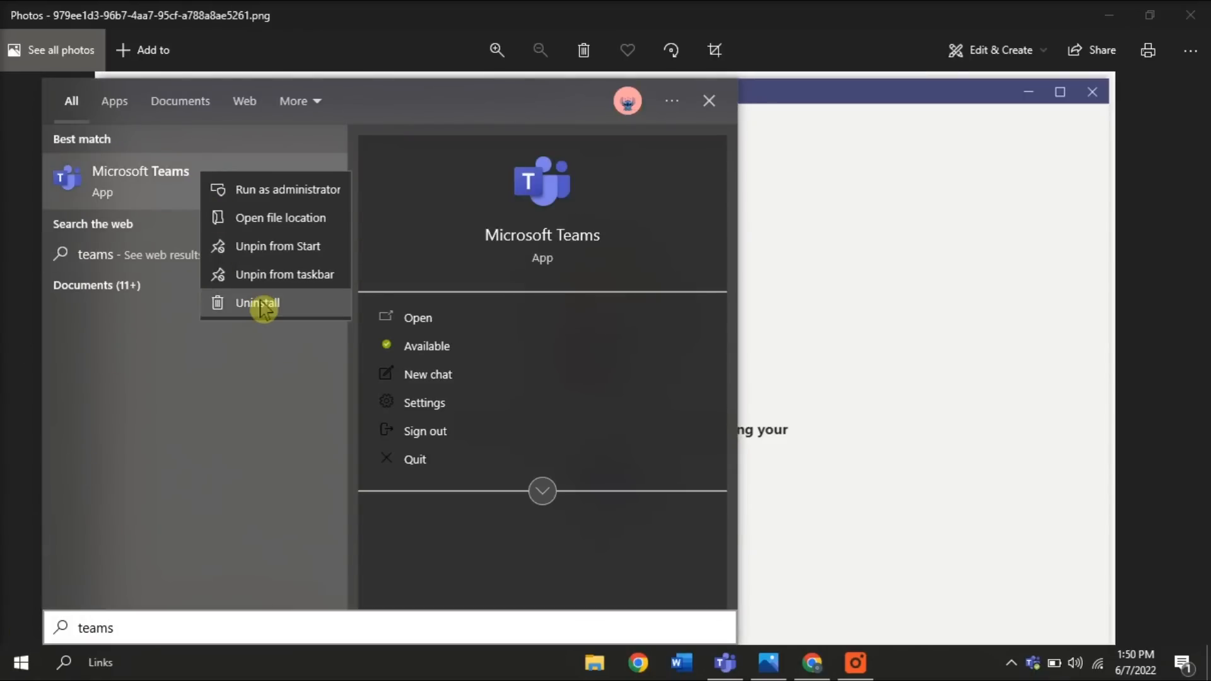
mouse_move(250, 321)
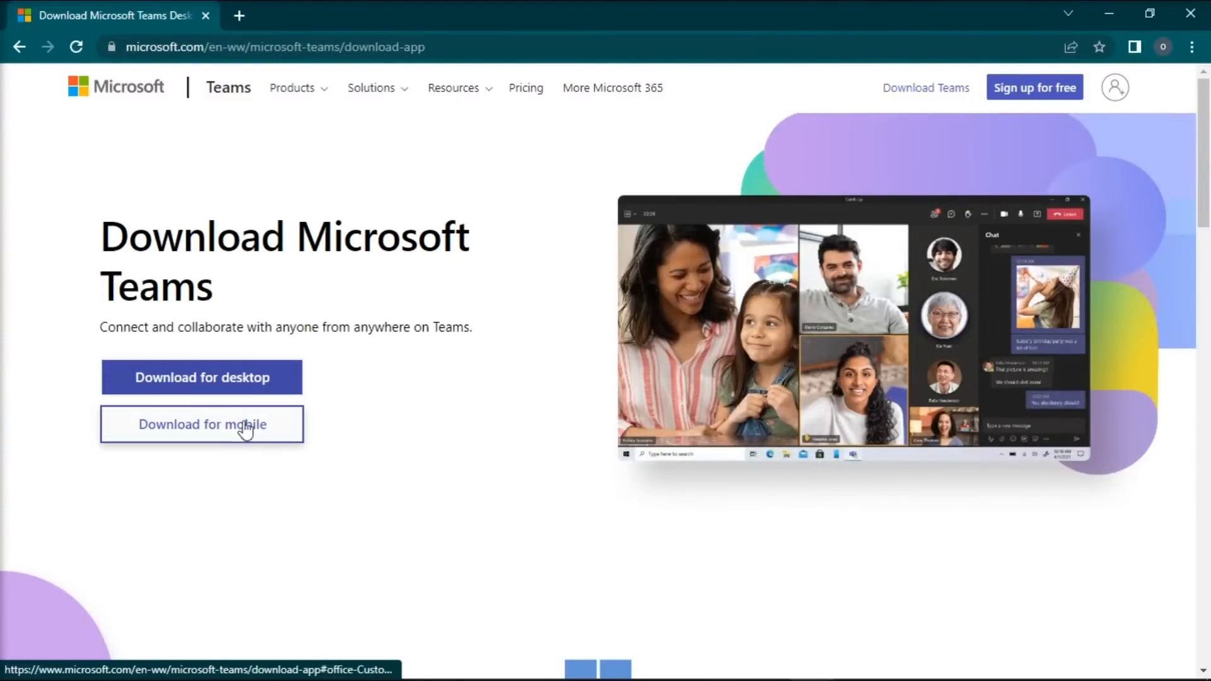
Step: Jump to the Windows desktop download section on the Microsoft Teams download page
left_click(200, 378)
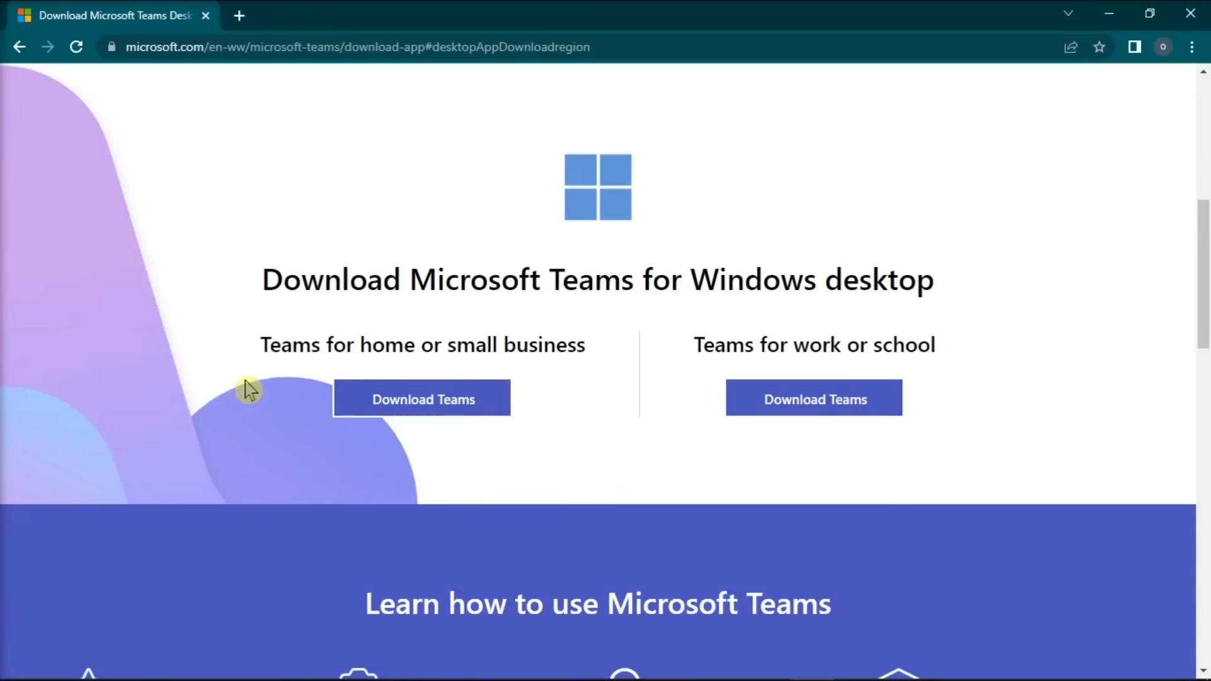